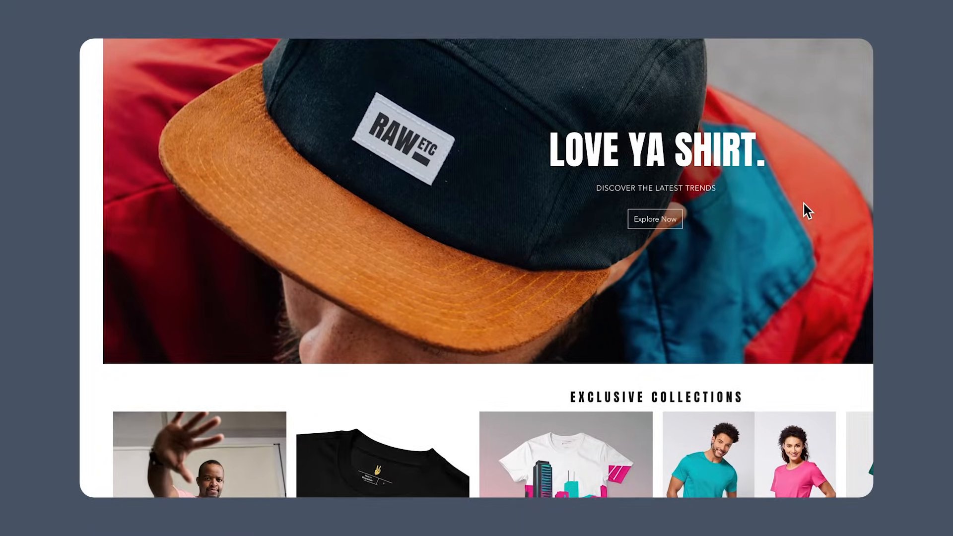
Step: Scroll down the live storefront before heading to the dashboard home
{"action": "scroll", "scroll_direction": "down", "scroll_amount": 3}
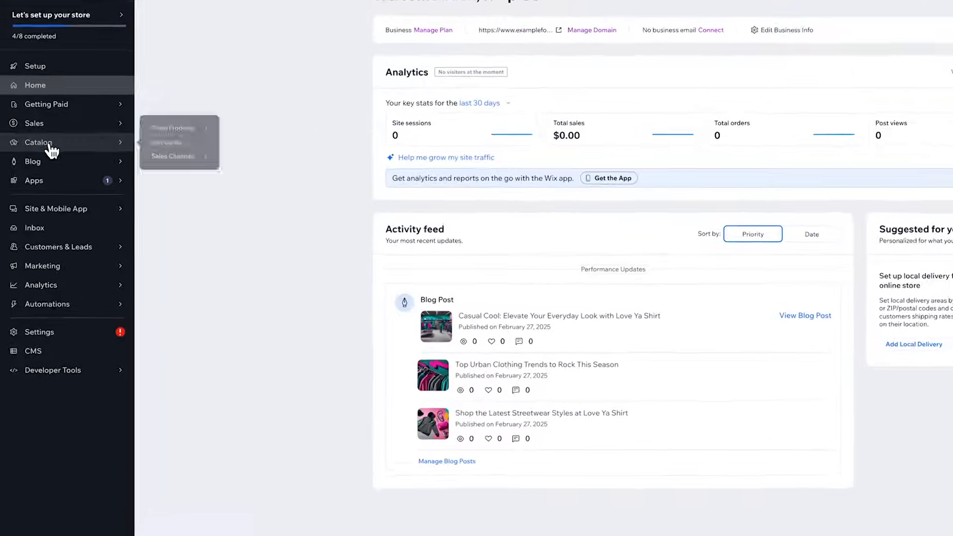
Step: Reach Find Products to Sell under Store Products and explore the full Printful catalog
{"action": "left_click", "coordinate": [39, 142]}
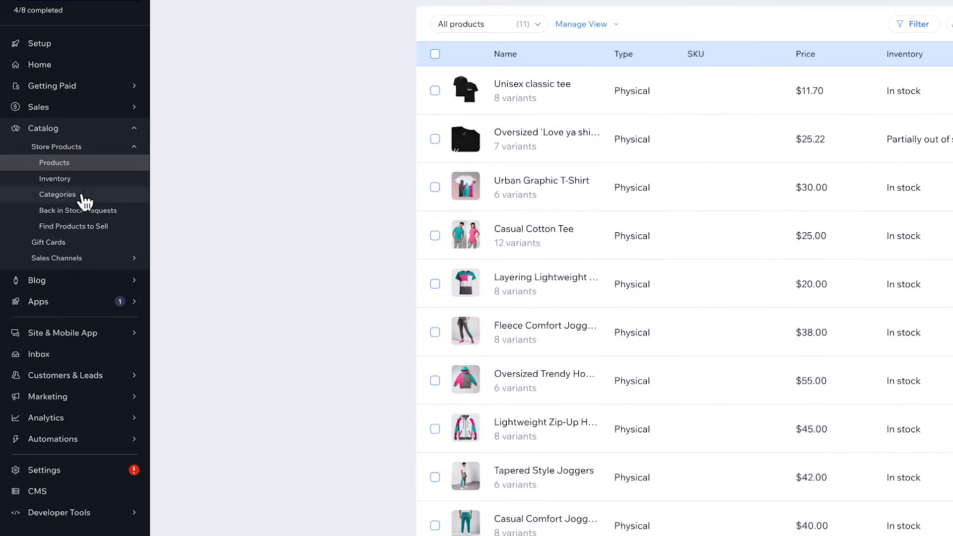
{"action": "left_click", "coordinate": [74, 226]}
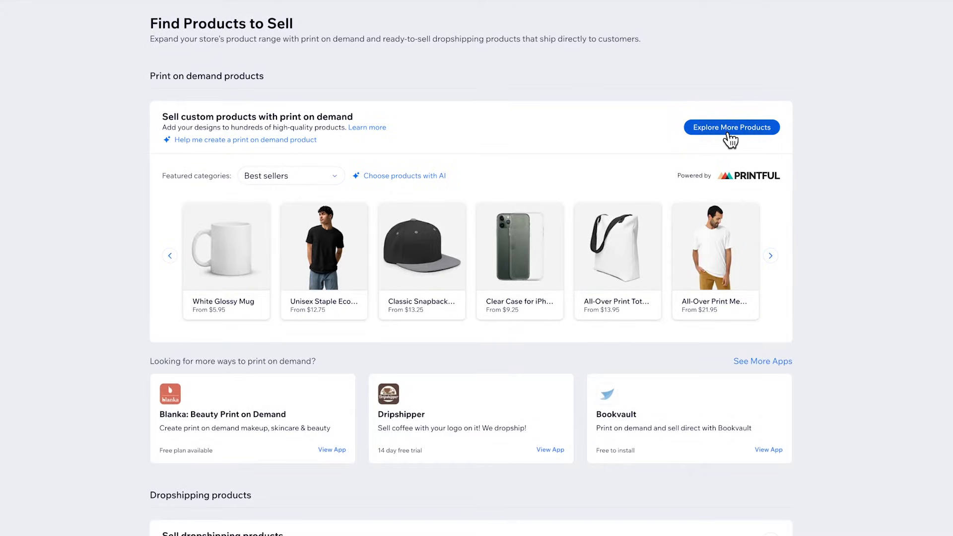
{"action": "left_click", "coordinate": [732, 127]}
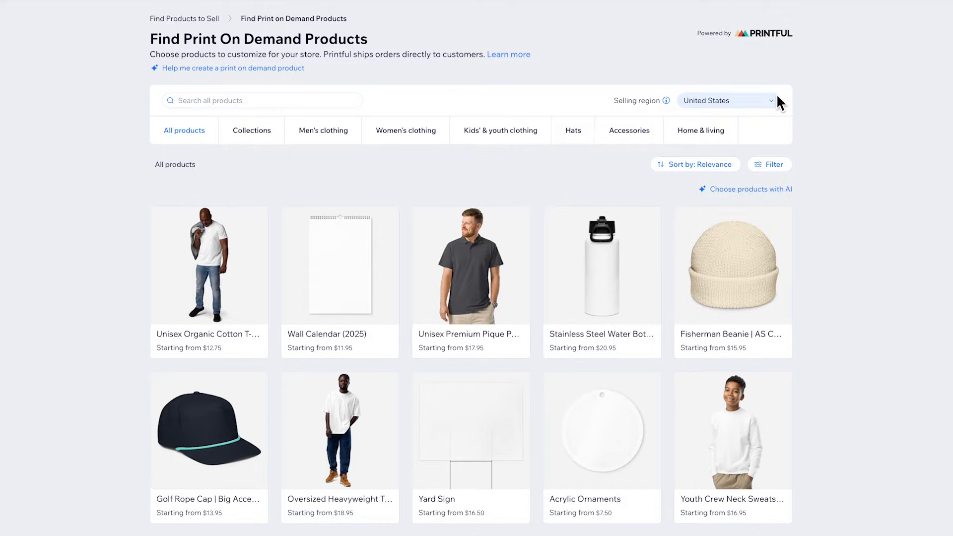
{"action": "mouse_move", "coordinate": [801, 106]}
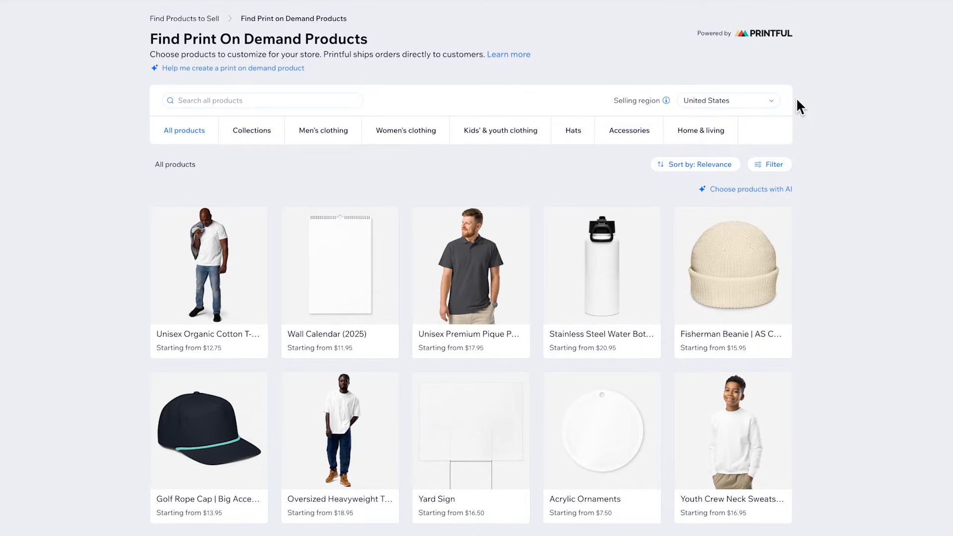
Step: Search the catalog for 'Unisex Classic Tee' and open the Gildan 5000 product details
{"action": "left_click", "coordinate": [769, 163]}
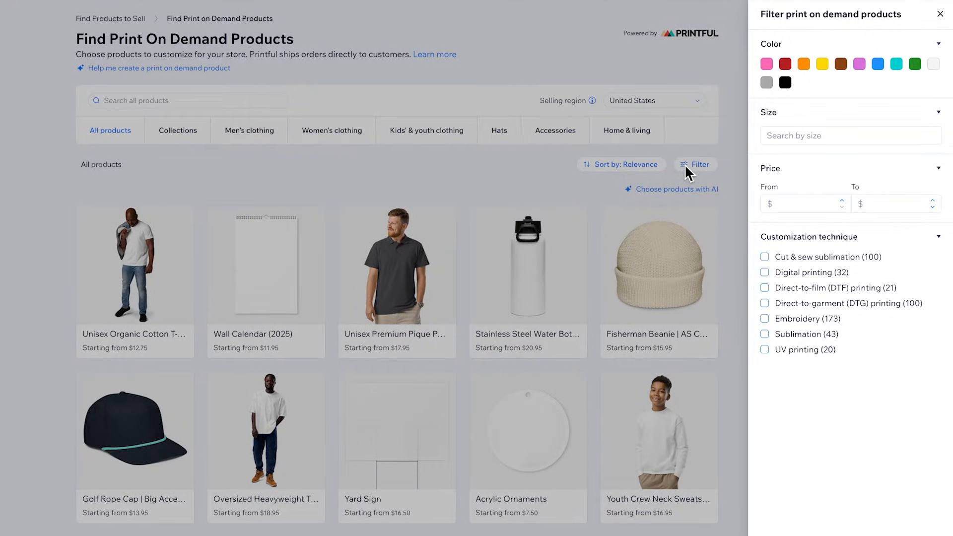
{"action": "left_click", "coordinate": [940, 13]}
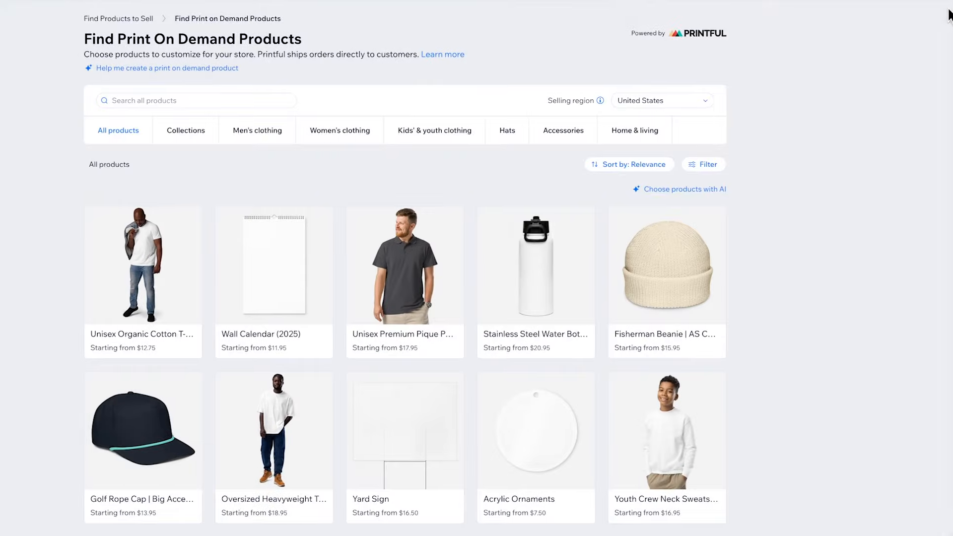
{"action": "type", "text": "Uni"}
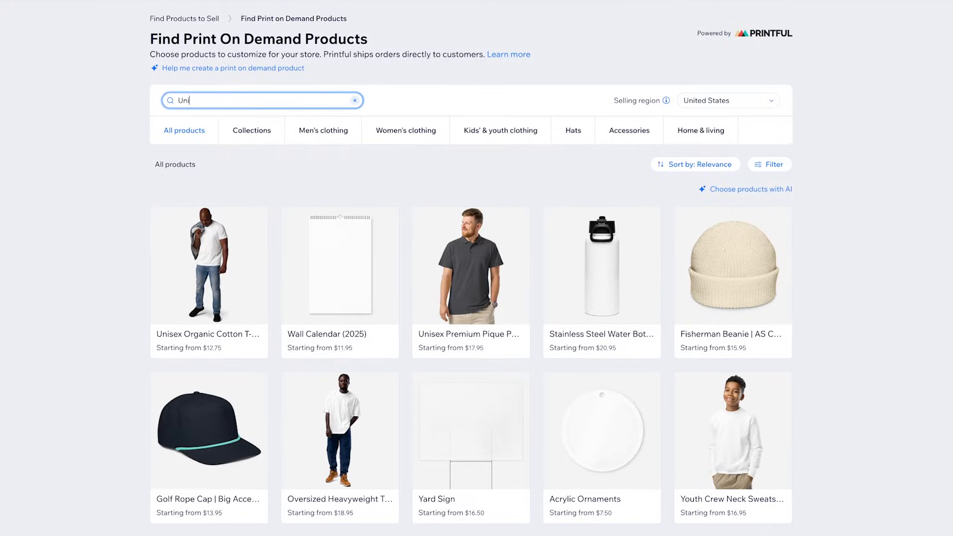
{"action": "type", "text": "Unisex Classic Tee"}
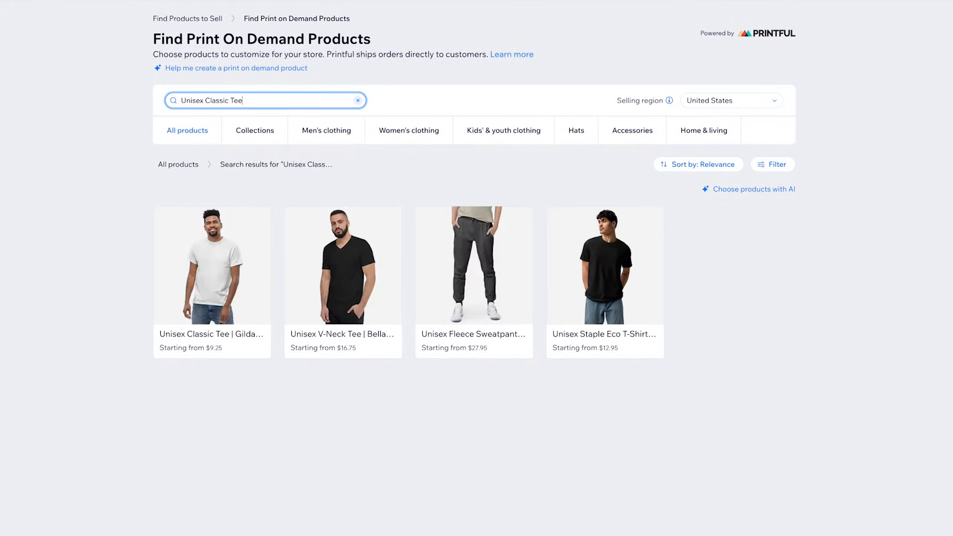
{"action": "left_click", "coordinate": [212, 267]}
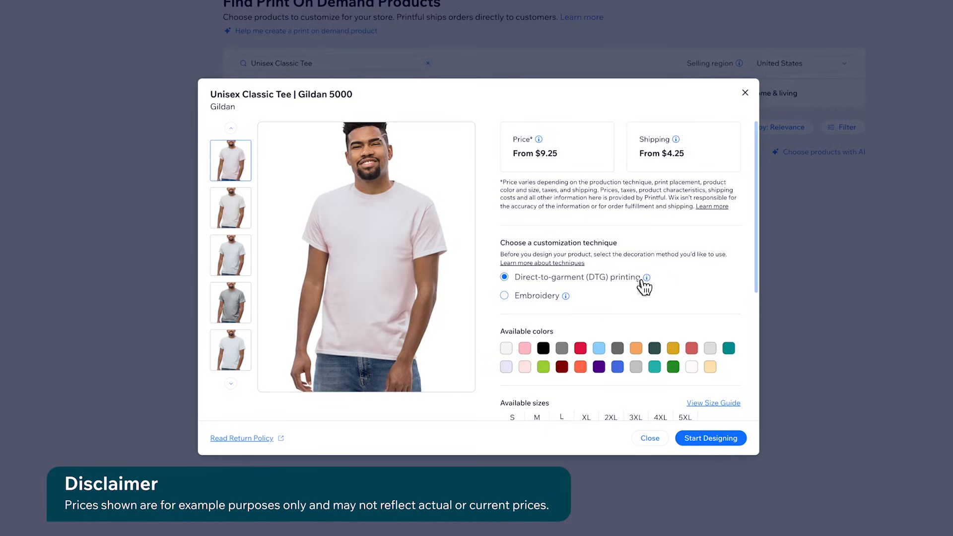
{"action": "mouse_move", "coordinate": [647, 277]}
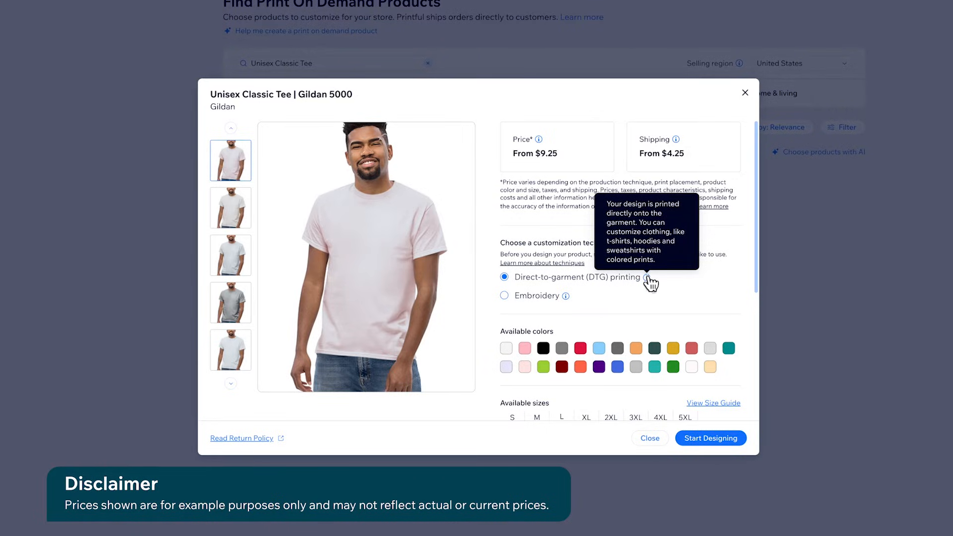
Step: Select Embroidery as the technique and start designing the tee
{"action": "left_click", "coordinate": [505, 295]}
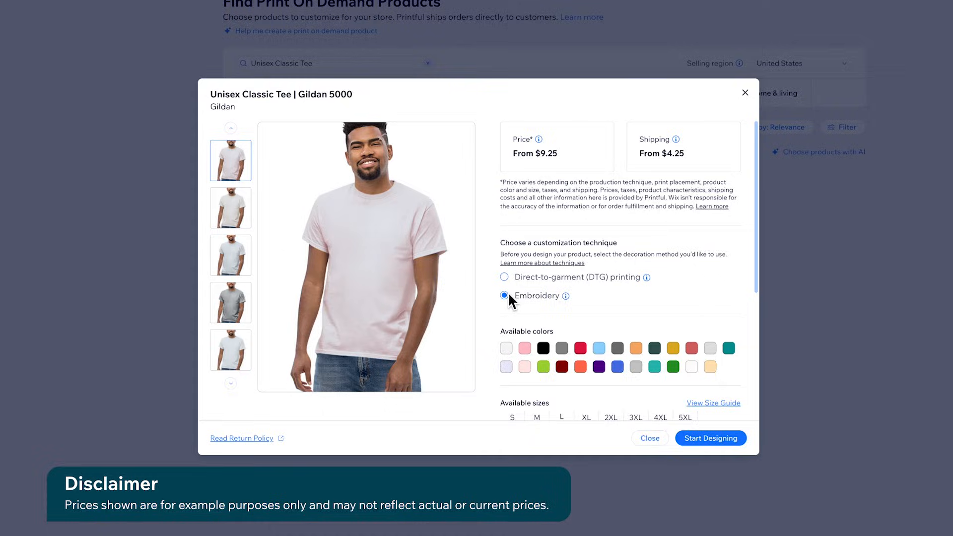
{"action": "left_click", "coordinate": [710, 438]}
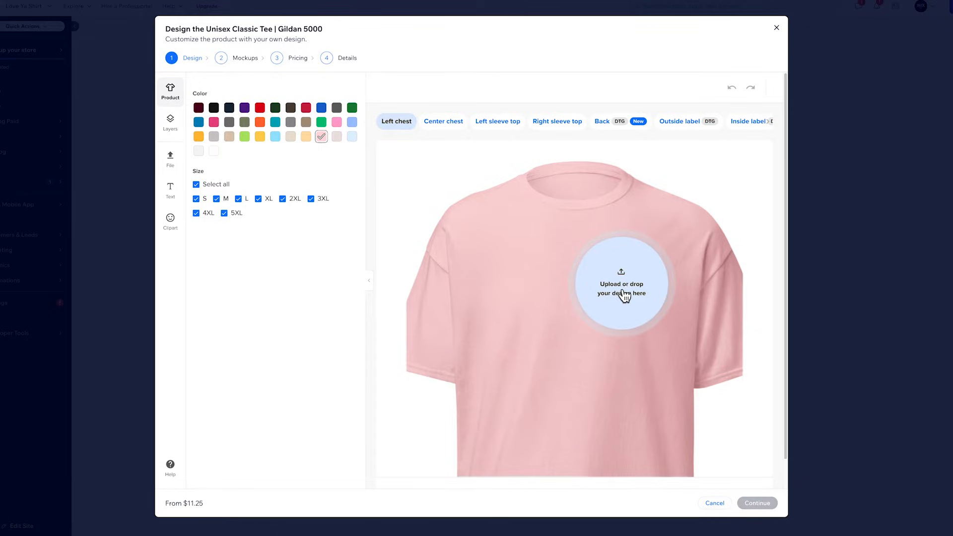
Step: Upload the WIX logo to the left chest and the inside label, then continue to mockups
{"action": "left_click", "coordinate": [620, 284]}
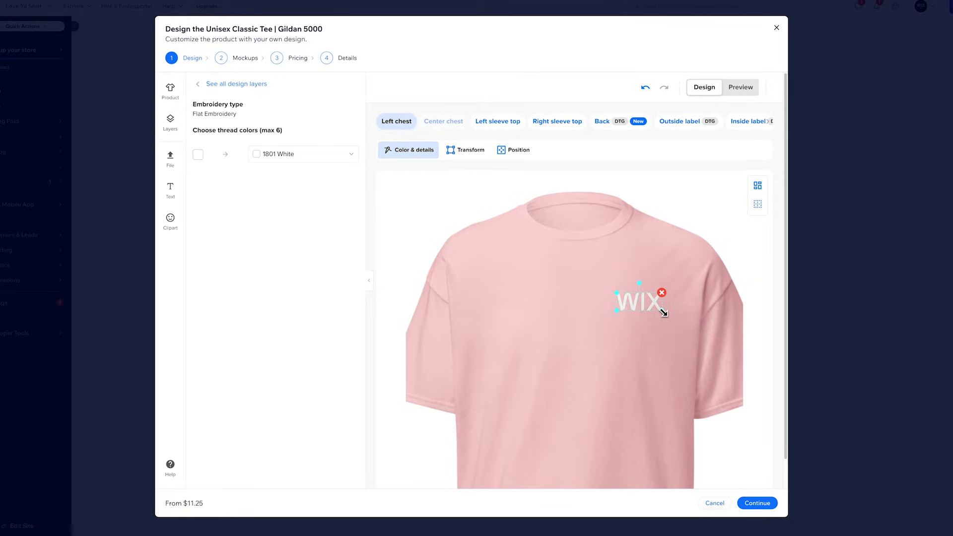
{"action": "left_click", "coordinate": [734, 122]}
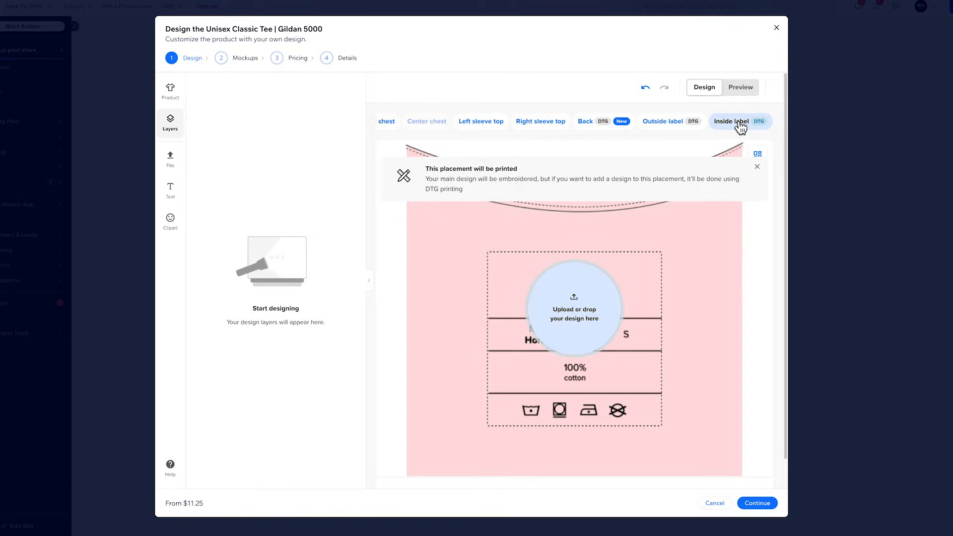
{"action": "left_click", "coordinate": [757, 166]}
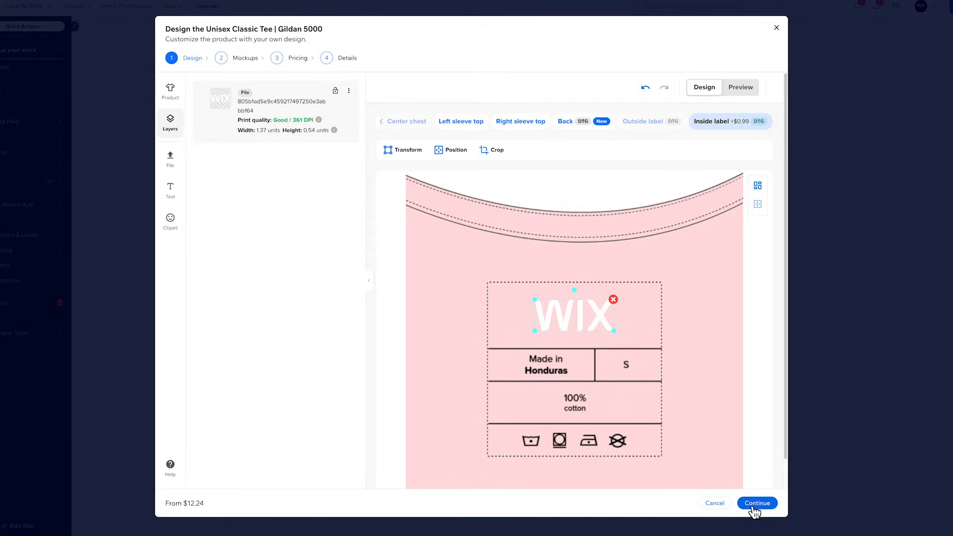
{"action": "left_click", "coordinate": [757, 502]}
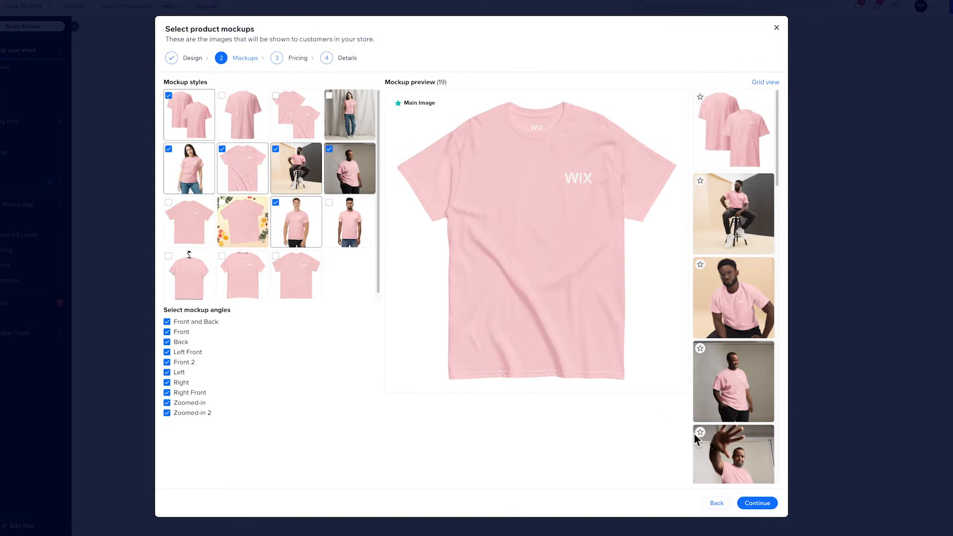
Step: Accept the selected mockup styles and continue to the pricing review
{"action": "left_click", "coordinate": [757, 503]}
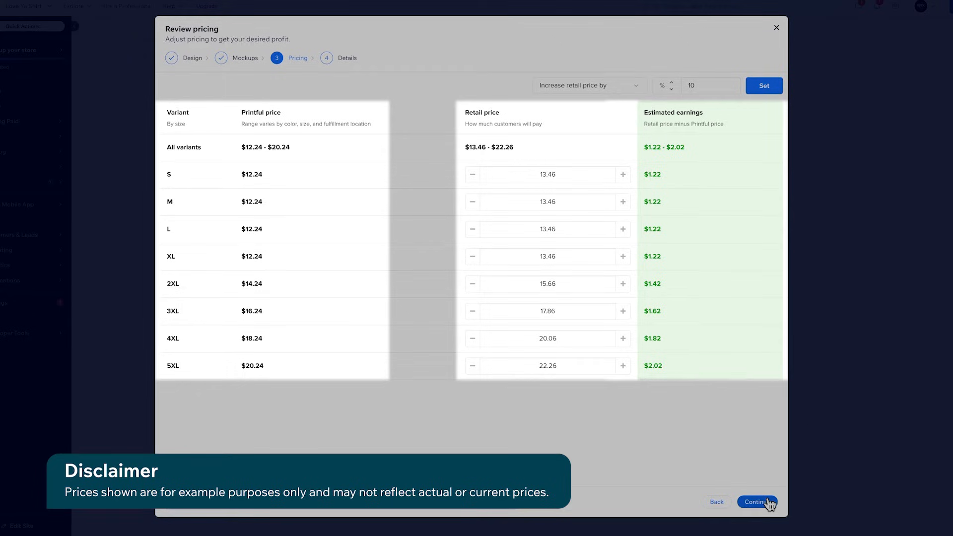
Step: Set a 15% retail price increase across all sizes and continue to product details
{"action": "left_click", "coordinate": [623, 175]}
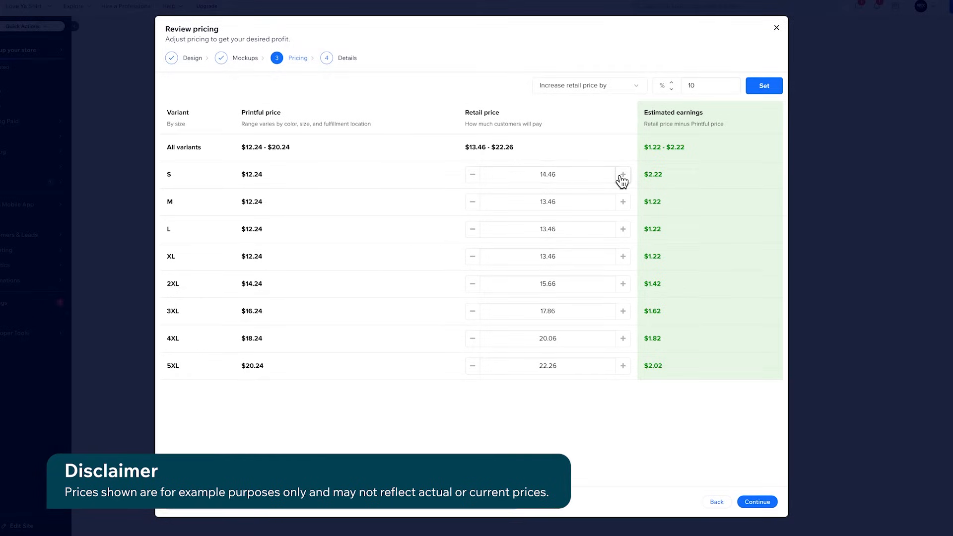
{"action": "left_click", "coordinate": [622, 174]}
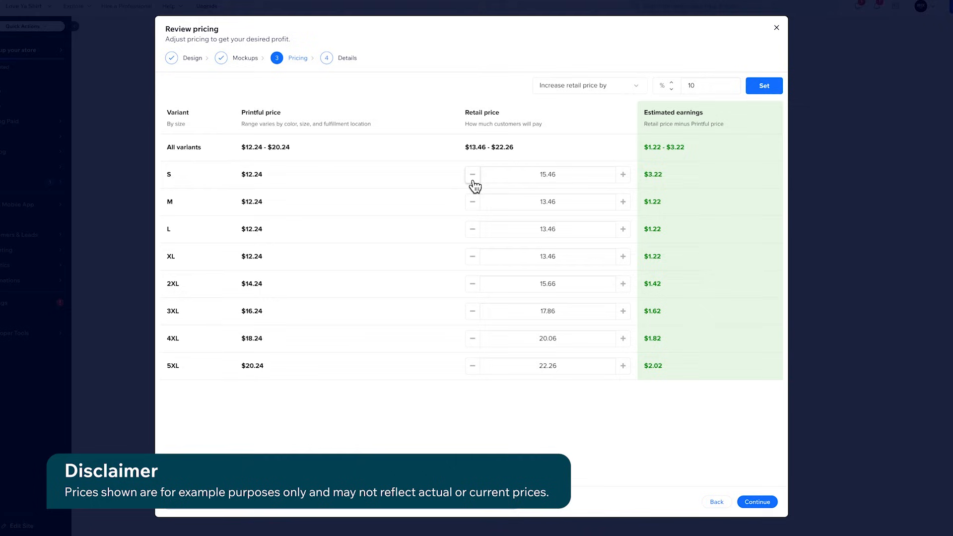
{"action": "left_click", "coordinate": [473, 175]}
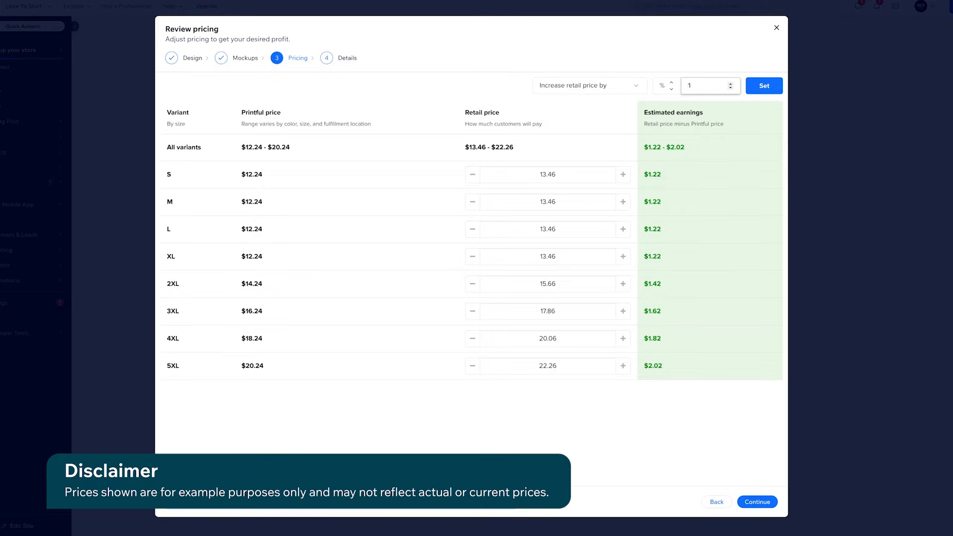
{"action": "type", "text": "15"}
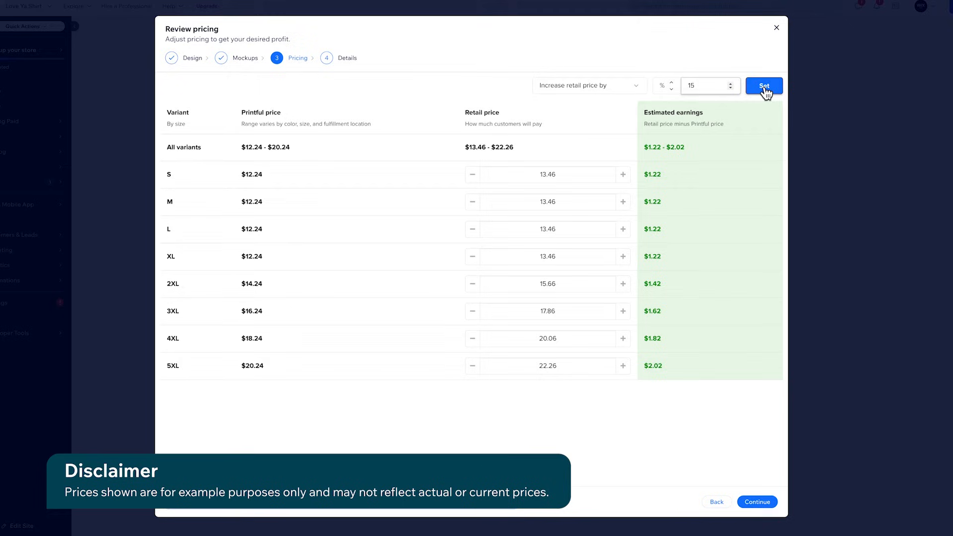
{"action": "left_click", "coordinate": [763, 85]}
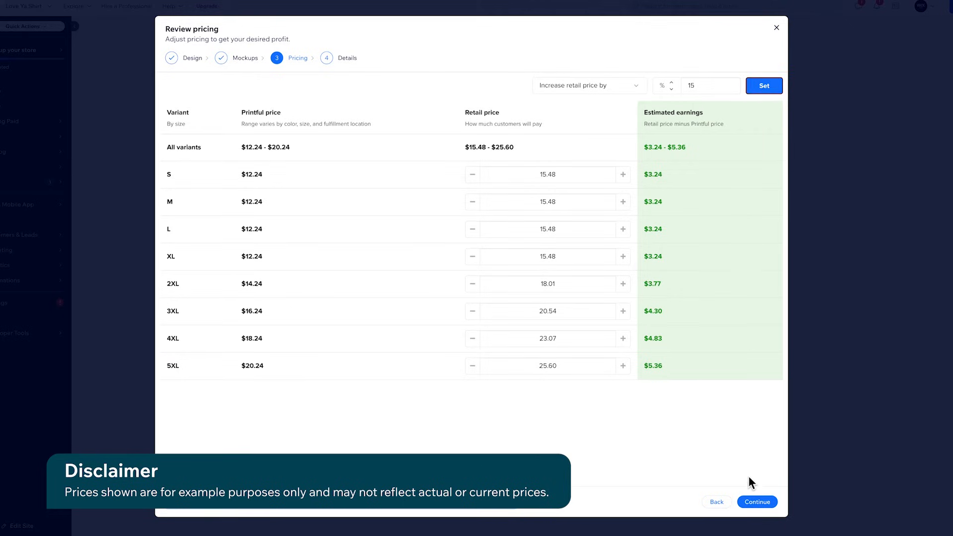
{"action": "left_click", "coordinate": [757, 502]}
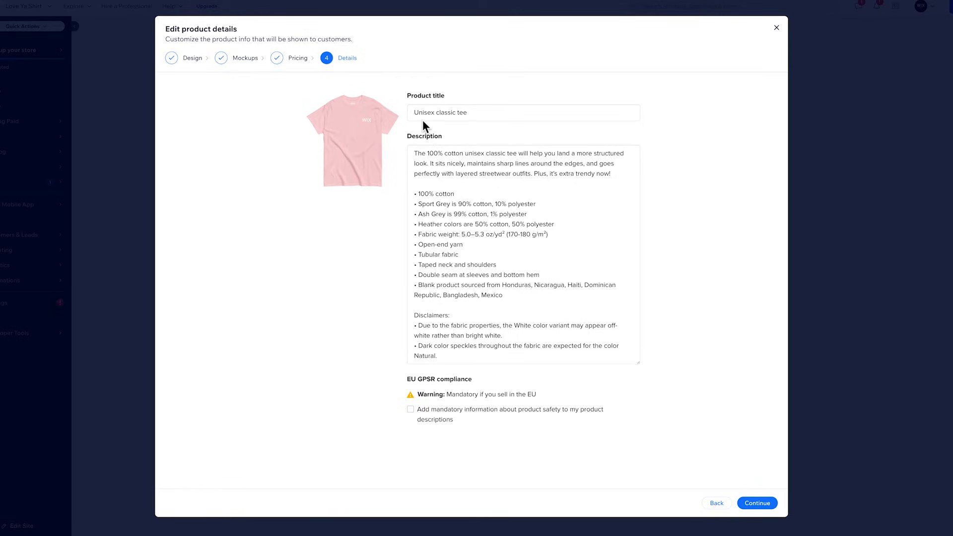
Step: Add WIX to the product title and description, then continue to the terms of service
{"action": "type", "text": "WIX u"}
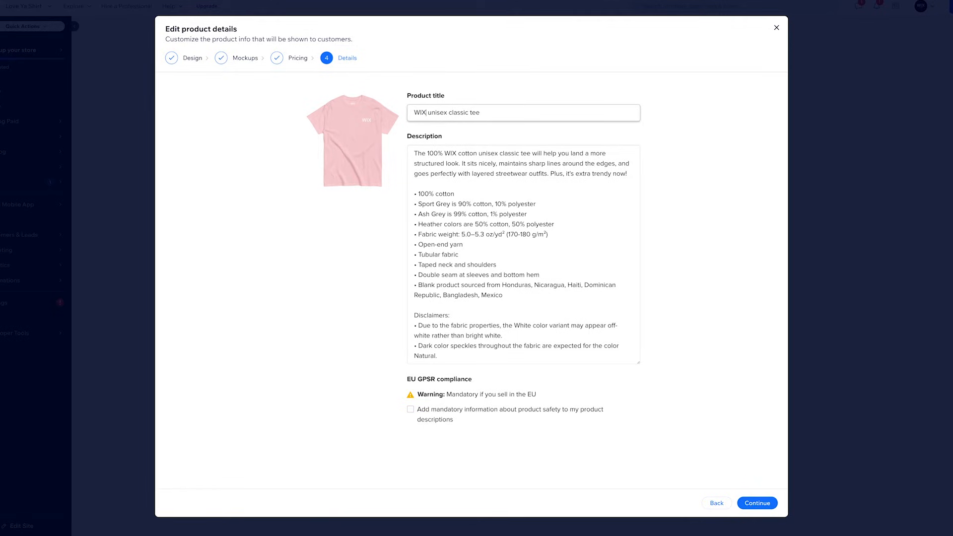
{"action": "mouse_move", "coordinate": [757, 503]}
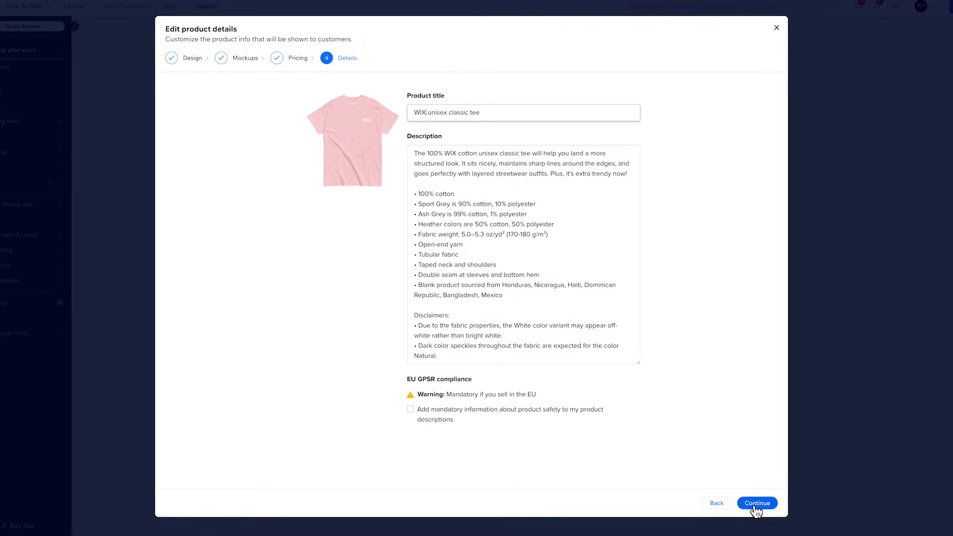
{"action": "left_click", "coordinate": [757, 503]}
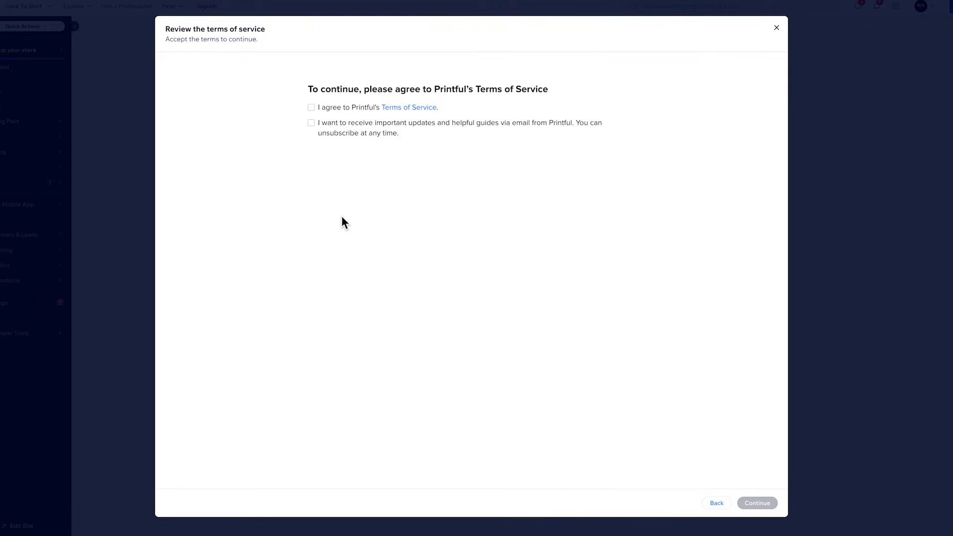
Step: Agree to Printful's Terms of Service and continue past the agreement
{"action": "left_click", "coordinate": [311, 107]}
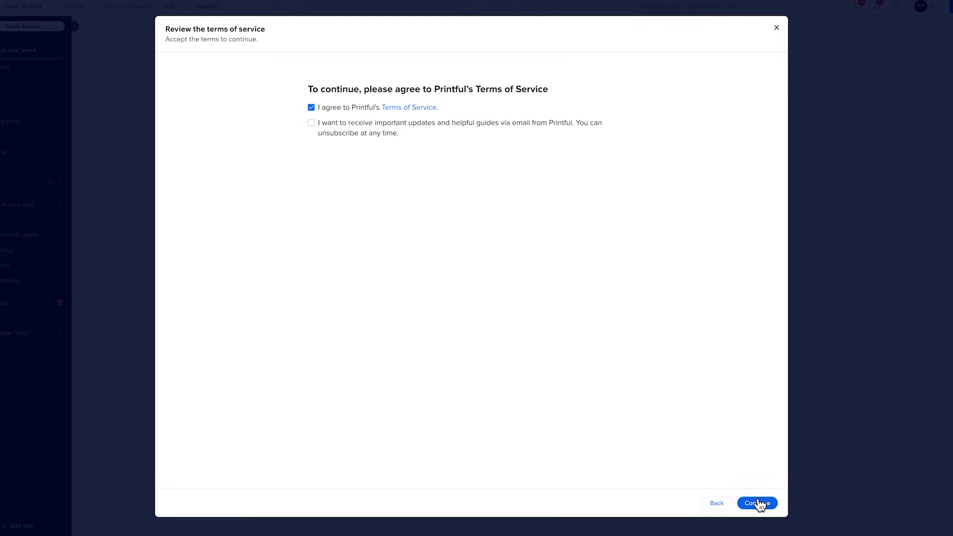
{"action": "left_click", "coordinate": [757, 503]}
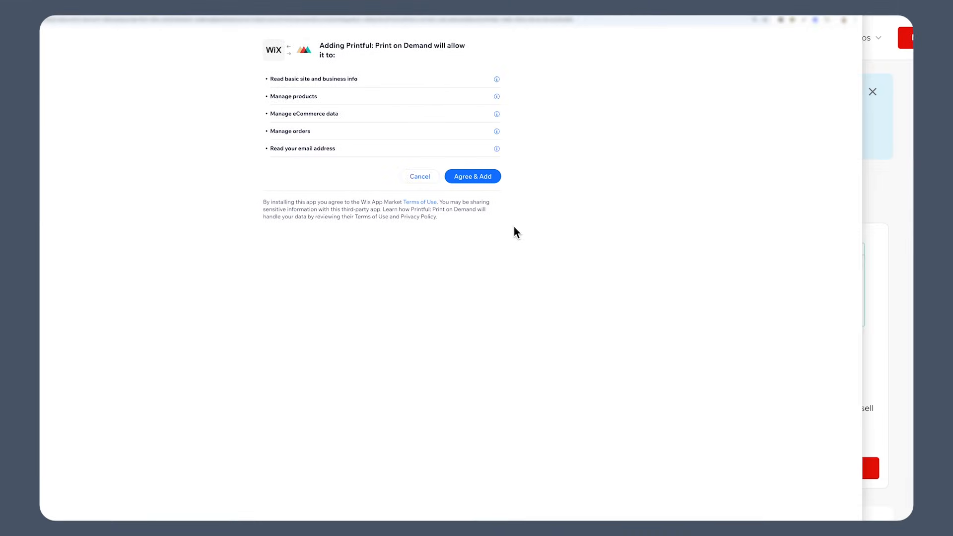
{"action": "left_click", "coordinate": [473, 177]}
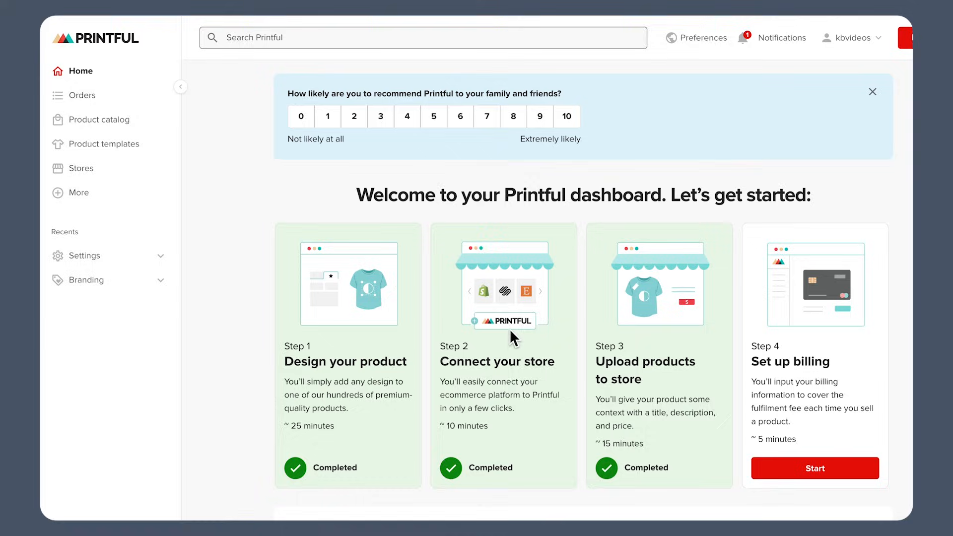
Step: Approve Printful: Print on Demand's site permissions with Agree & Add
{"action": "left_click", "coordinate": [814, 468]}
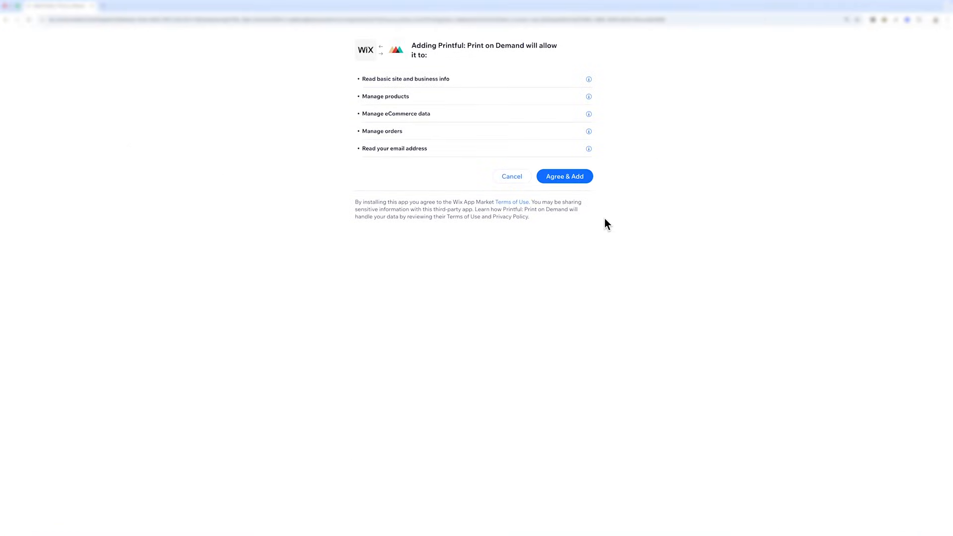
{"action": "left_click", "coordinate": [564, 176]}
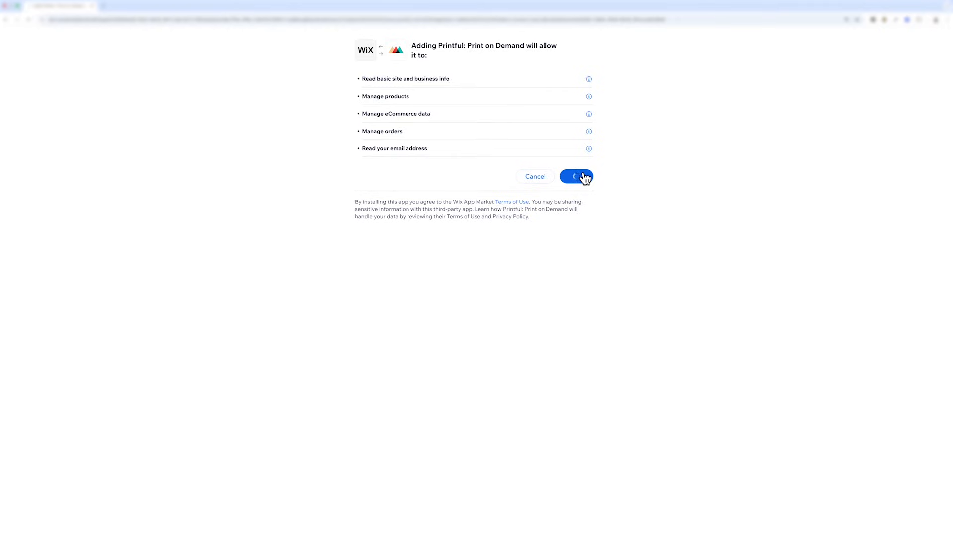
{"action": "left_click", "coordinate": [576, 177]}
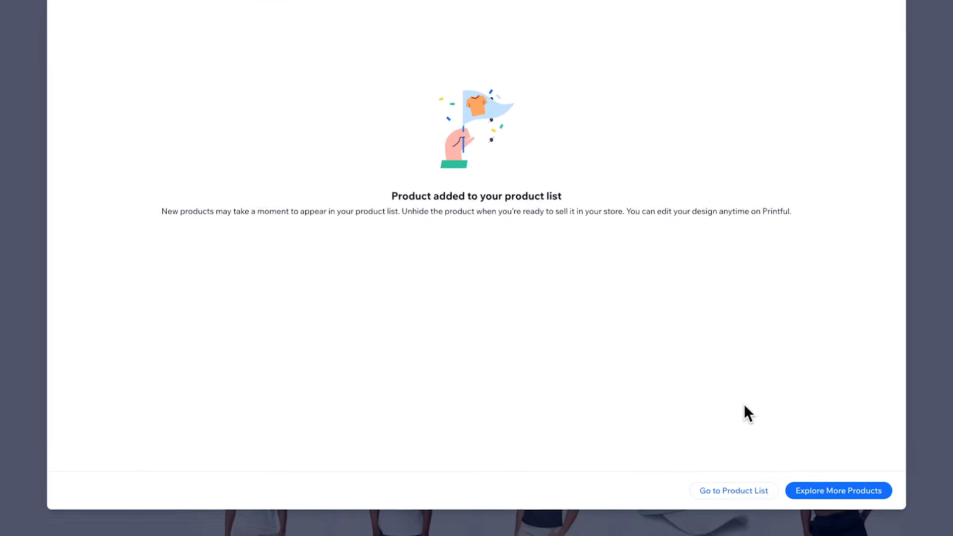
Step: Go to the Products list showing the WIX unisex classic tee at $15.48 with 8 variants
{"action": "left_click", "coordinate": [733, 491]}
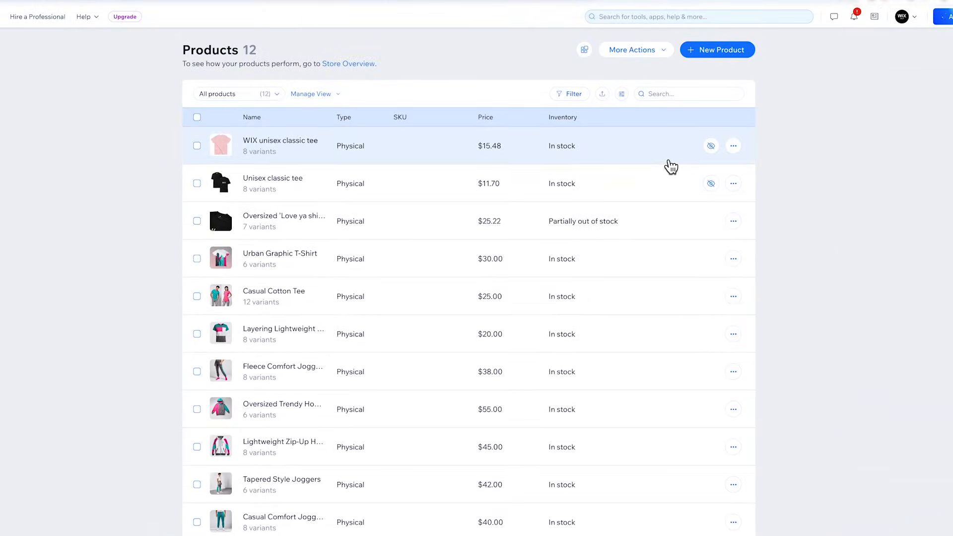
Step: Rename the pink tee to 'WIX T-Shirt', save it, and show it in the online store
{"action": "left_click", "coordinate": [280, 145]}
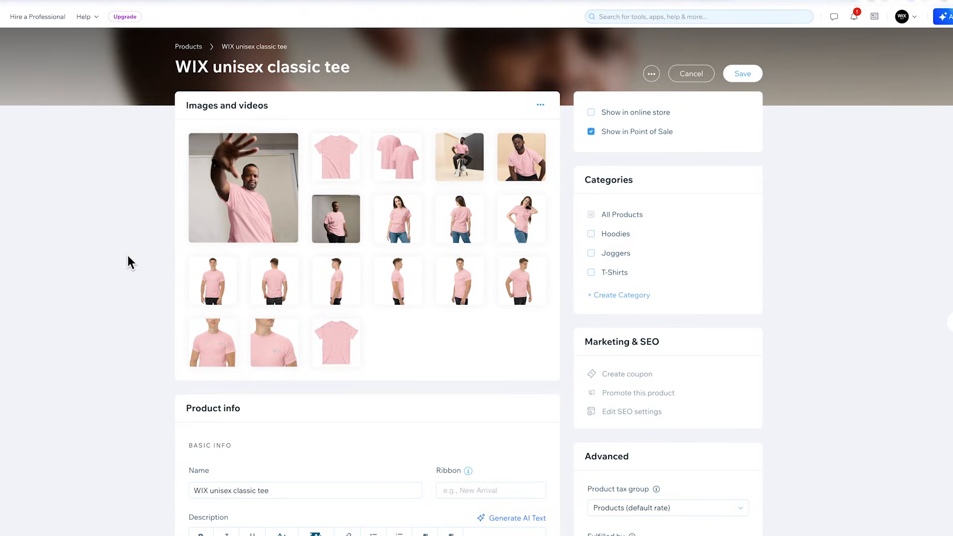
{"action": "scroll", "scroll_direction": "down", "scroll_amount": 3}
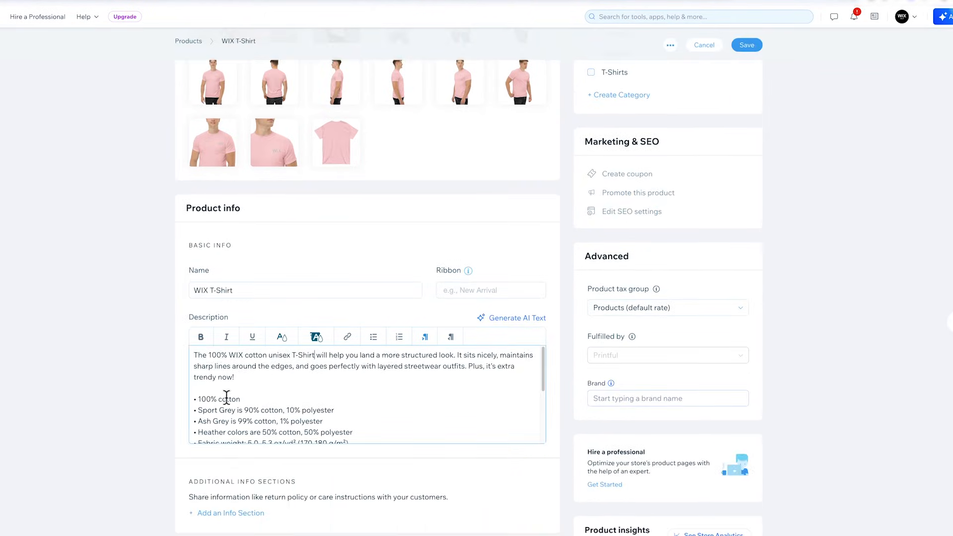
{"action": "scroll", "scroll_direction": "down", "scroll_amount": 3}
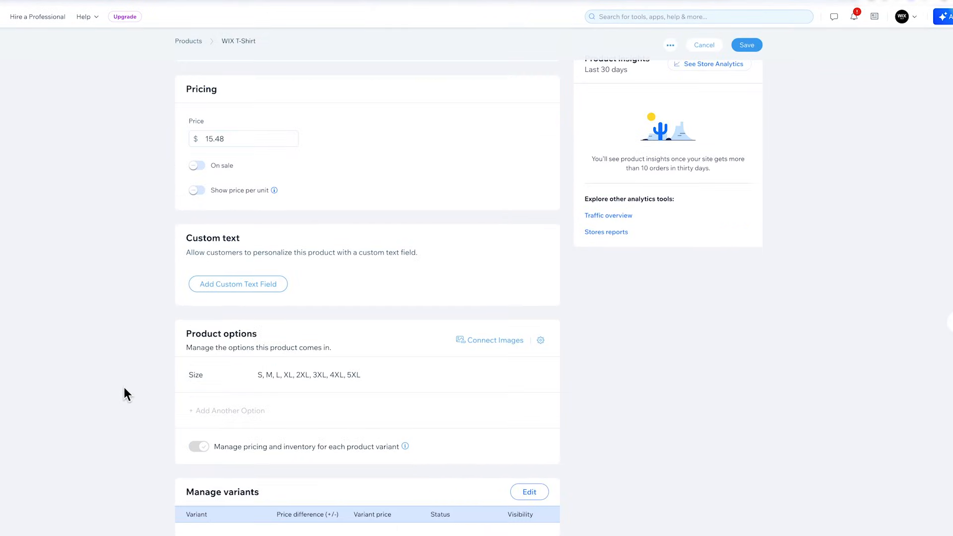
{"action": "scroll", "scroll_direction": "down", "scroll_amount": 3}
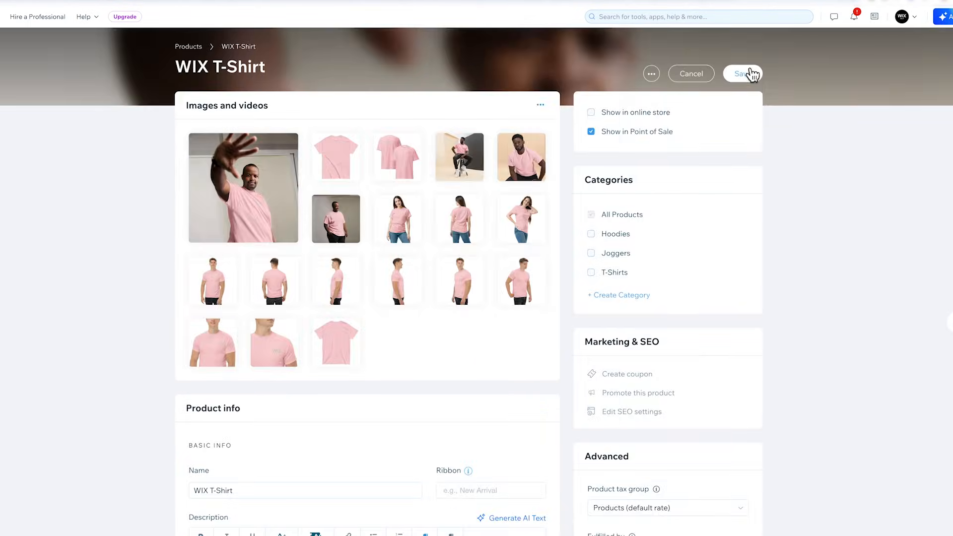
{"action": "left_click", "coordinate": [743, 74]}
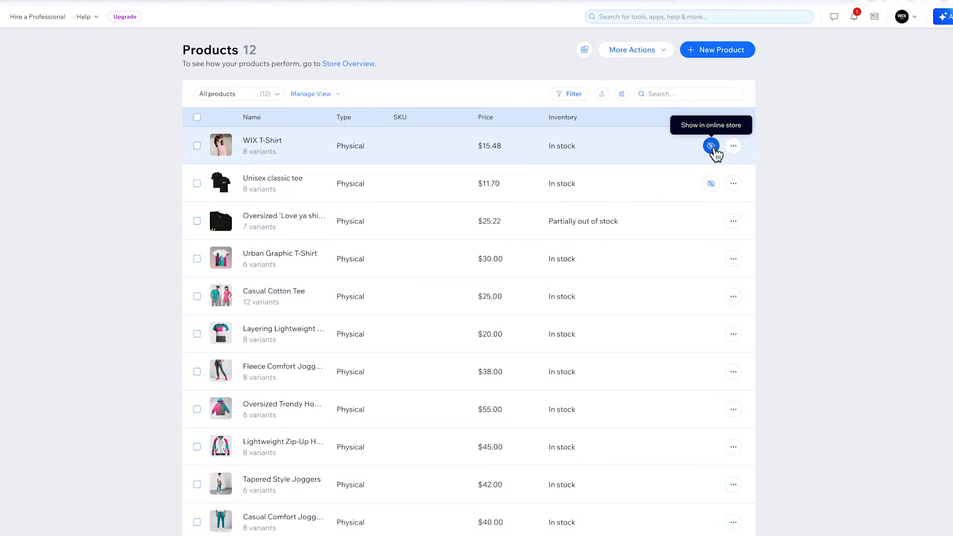
{"action": "left_click", "coordinate": [710, 146]}
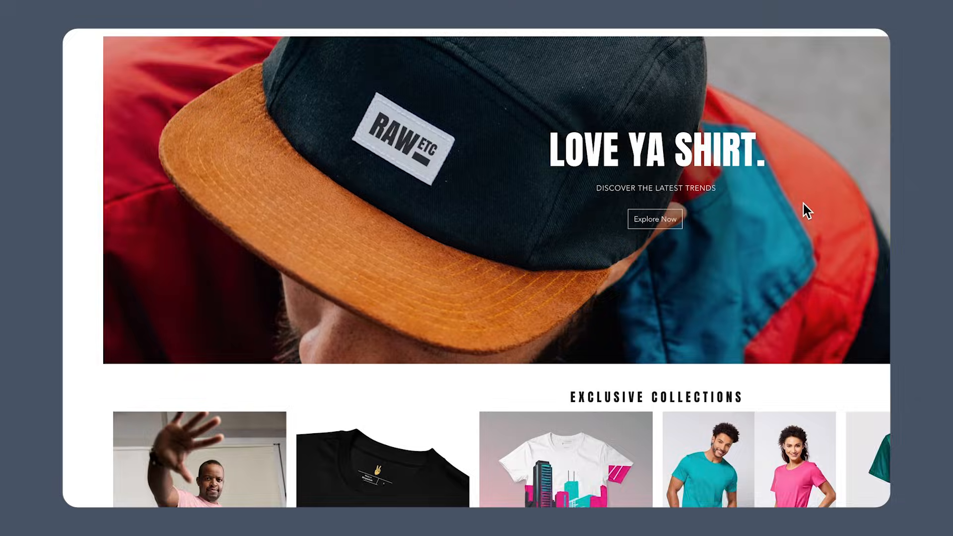
Step: Go to Branding > Options in the Printful dashboard sidebar
{"action": "scroll", "scroll_direction": "down", "scroll_amount": 3}
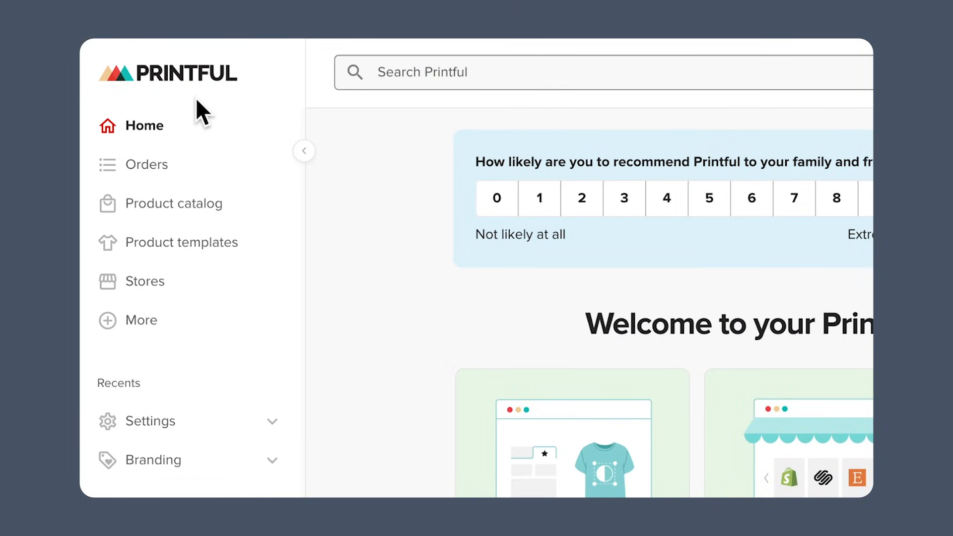
{"action": "mouse_move", "coordinate": [207, 110]}
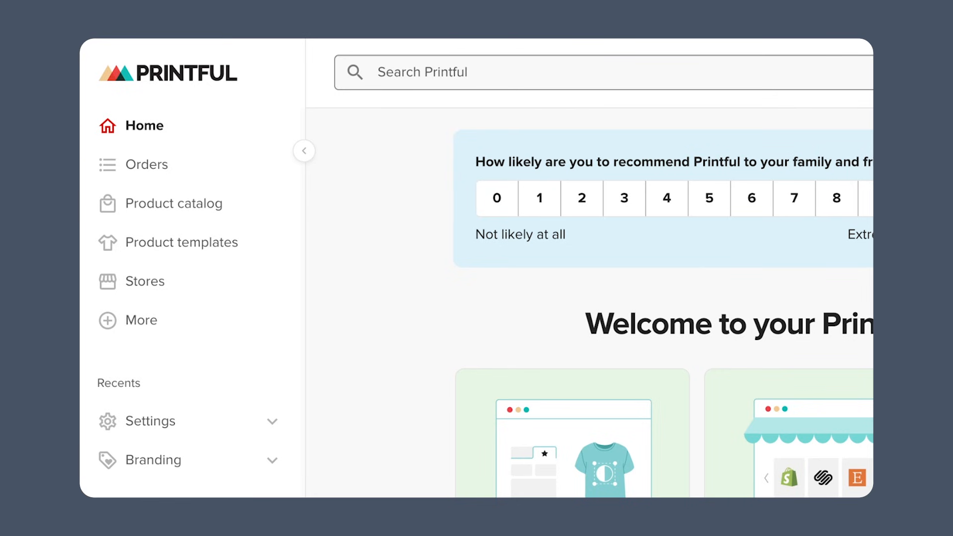
{"action": "left_click", "coordinate": [162, 459]}
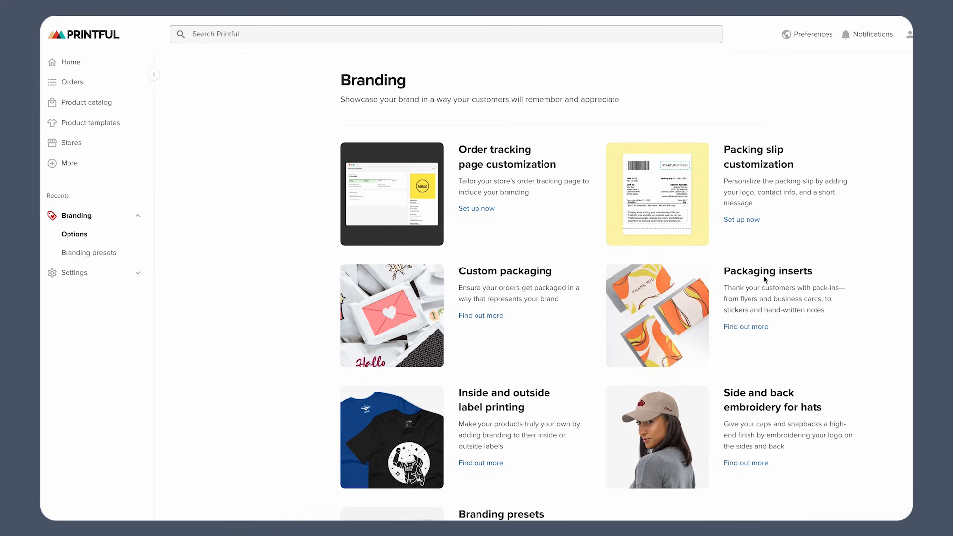
{"action": "mouse_move", "coordinate": [765, 175]}
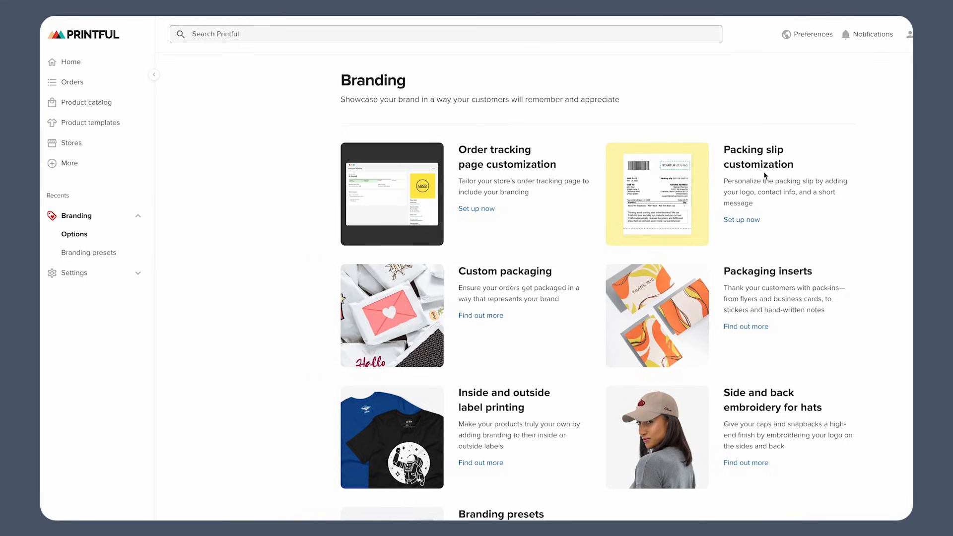